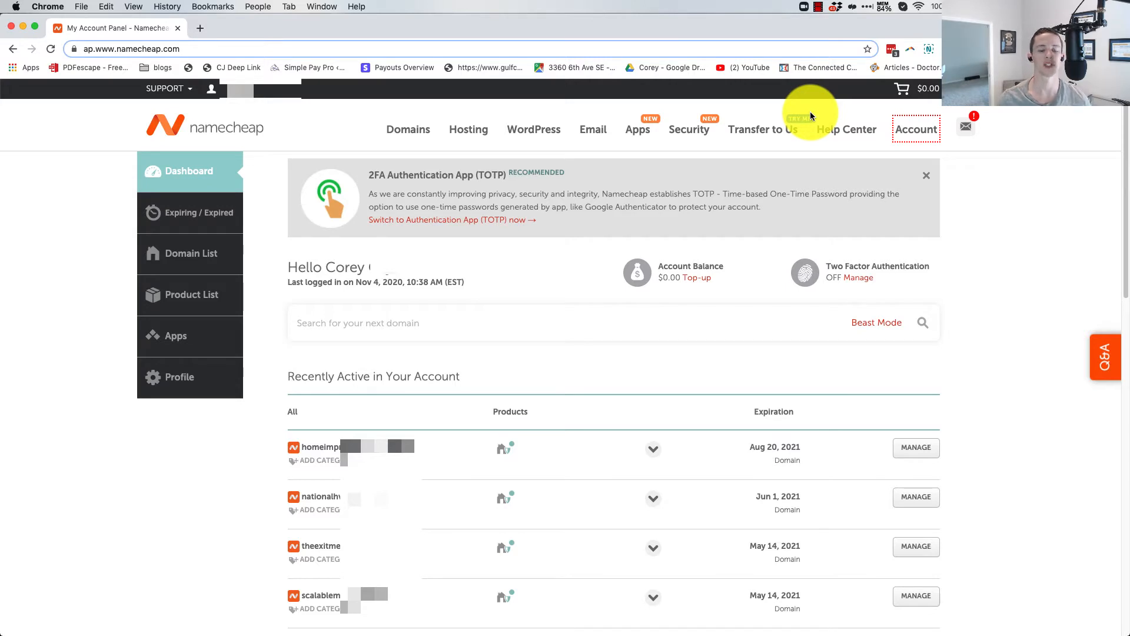
pyautogui.moveTo(432, 92)
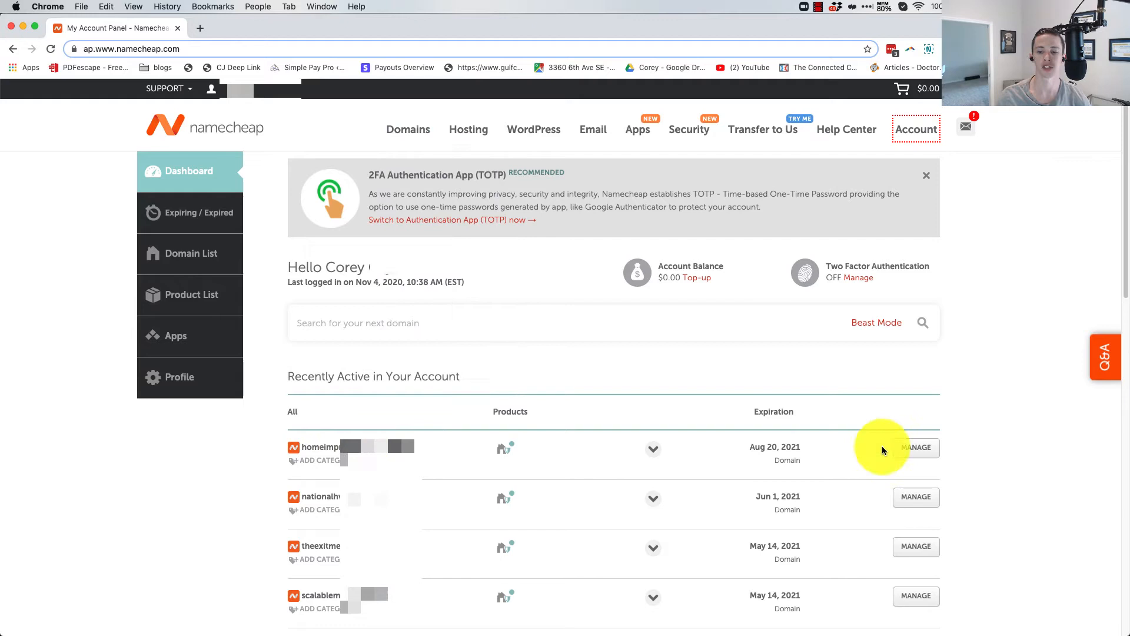
pyautogui.moveTo(898, 447)
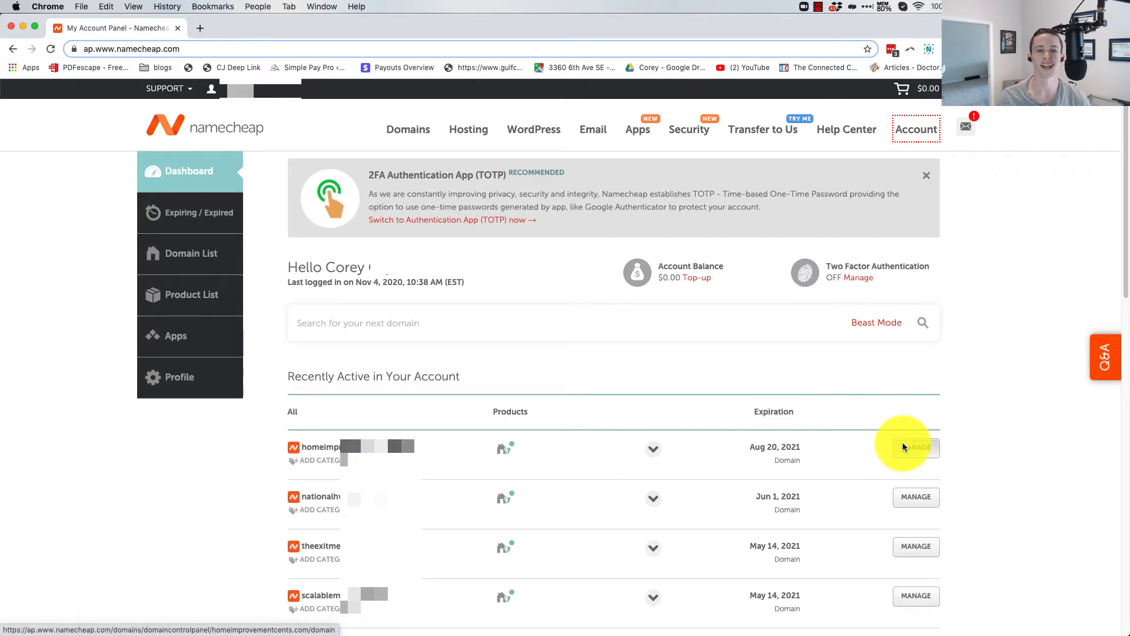
pyautogui.moveTo(943, 464)
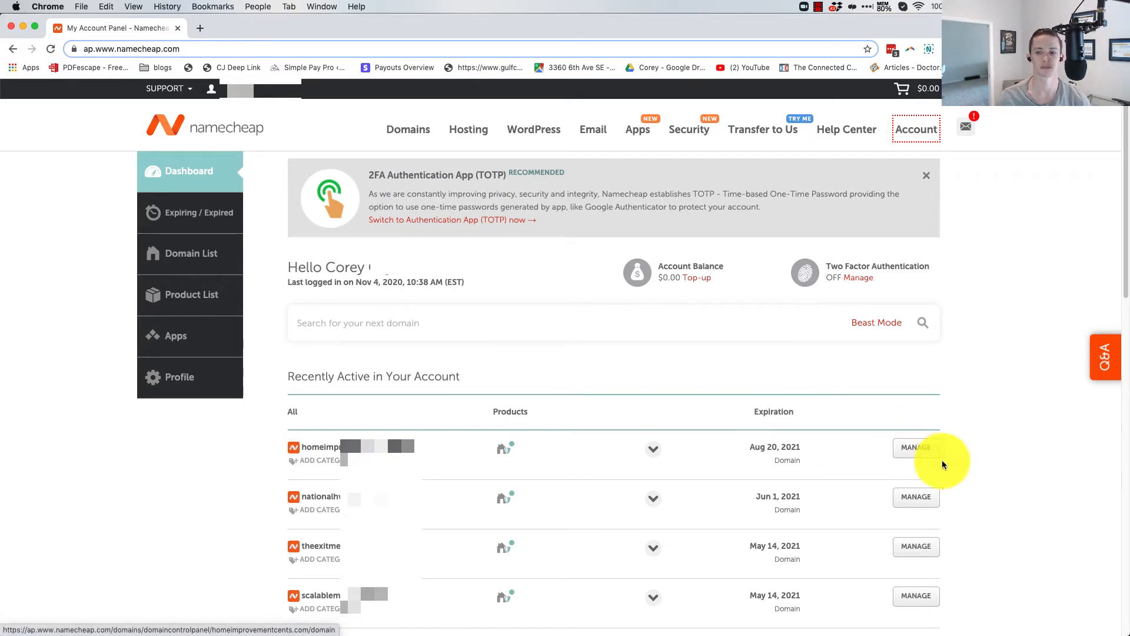
# Step: Show the Advanced DNS host records for homeimprovementcents.com via MANAGE
pyautogui.click(916, 448)
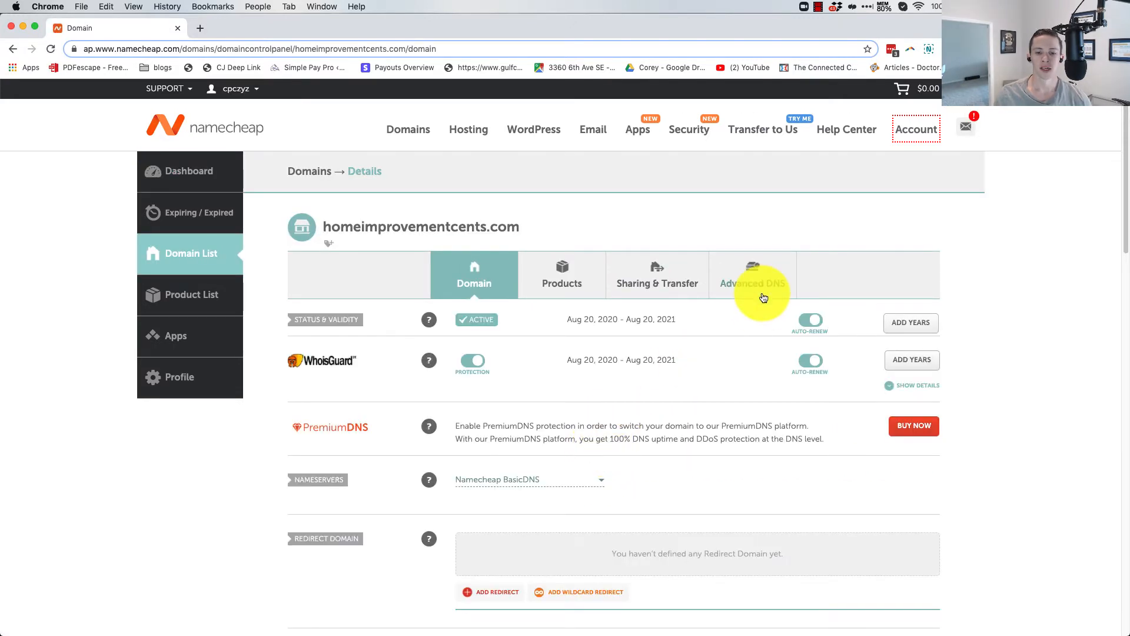
pyautogui.moveTo(482, 500)
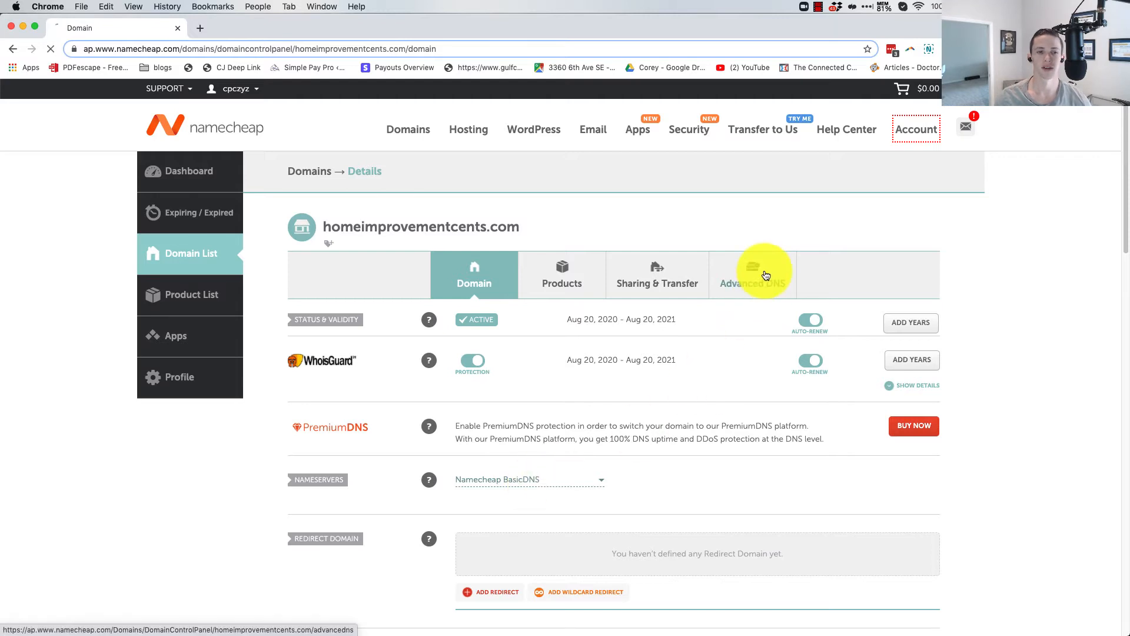
pyautogui.click(753, 275)
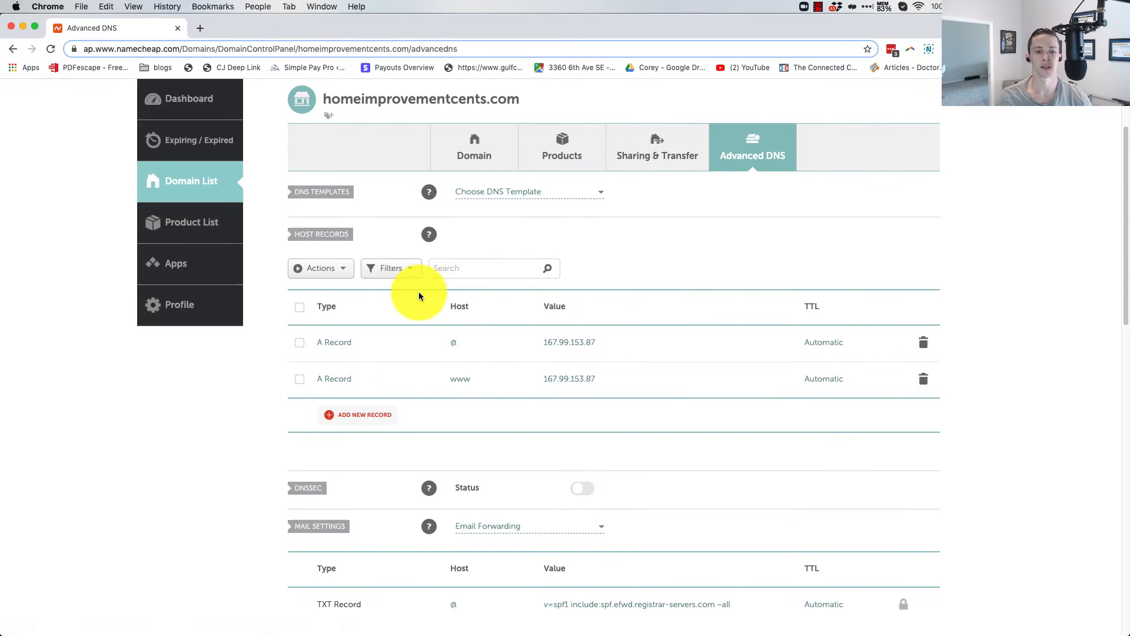
pyautogui.moveTo(356, 413)
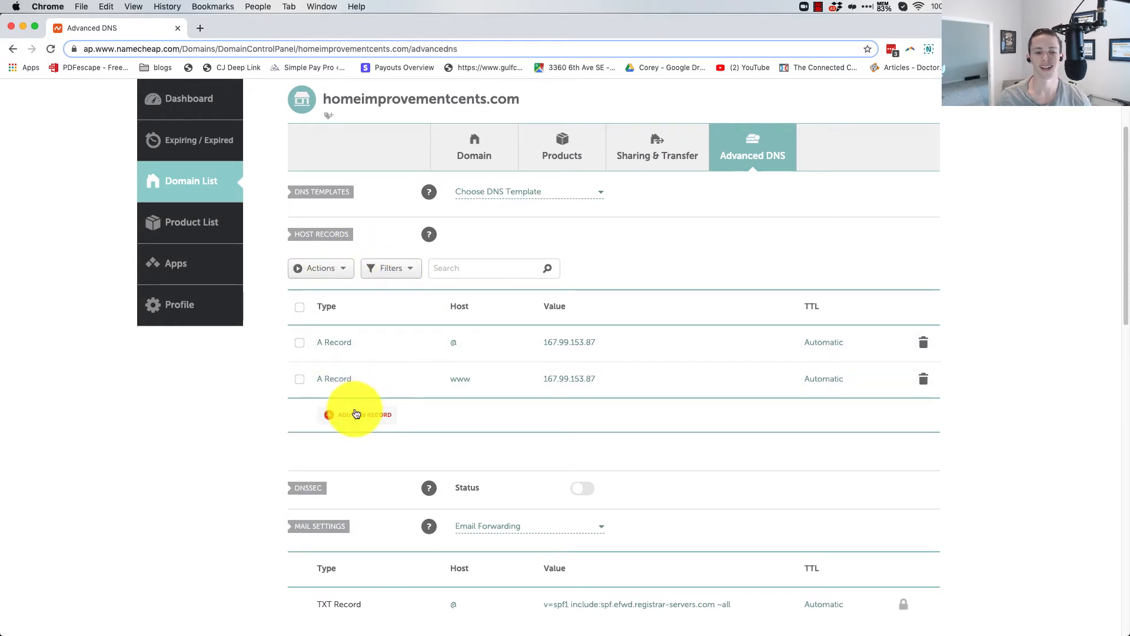
# Step: Add an A record with host 'sub' pointing to 167.99.153.87 and start another record row
pyautogui.click(356, 413)
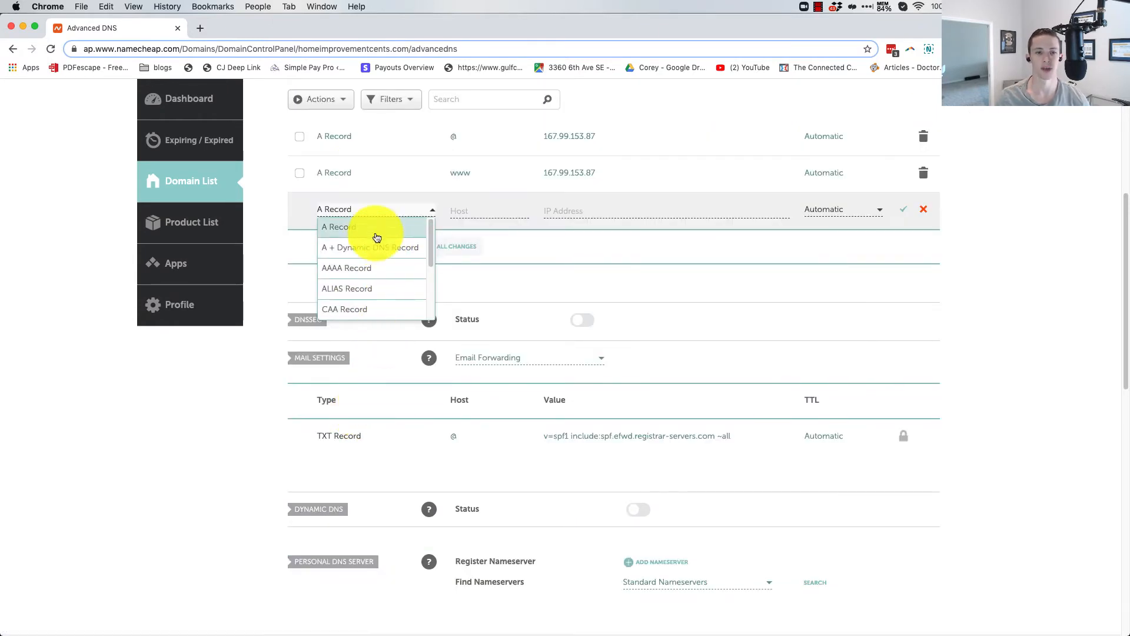
pyautogui.click(339, 226)
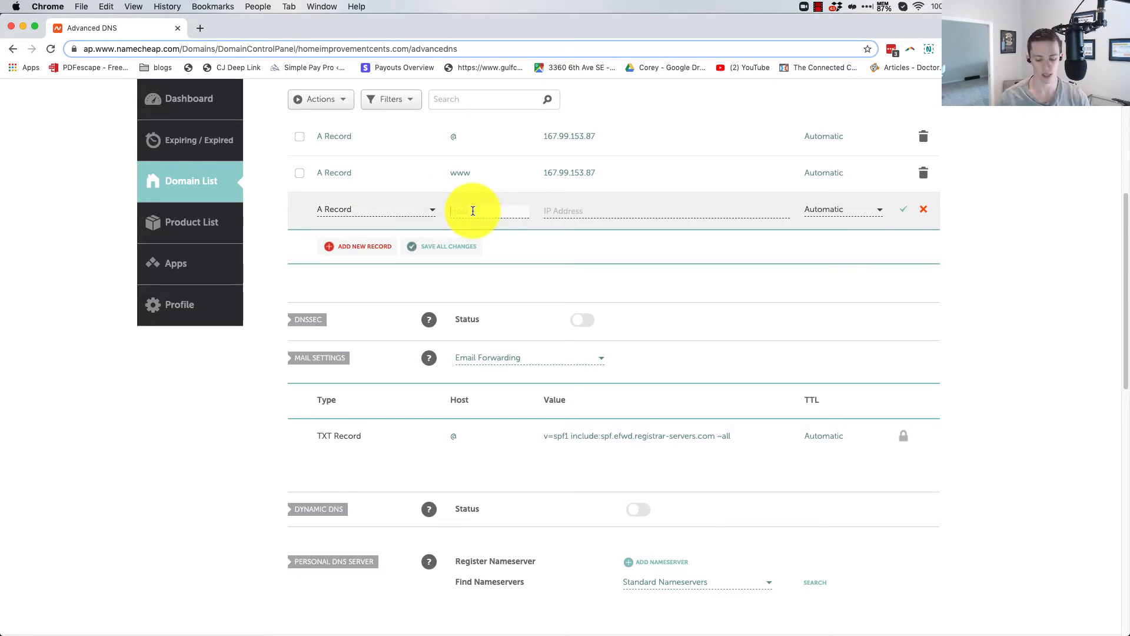
pyautogui.write('sub')
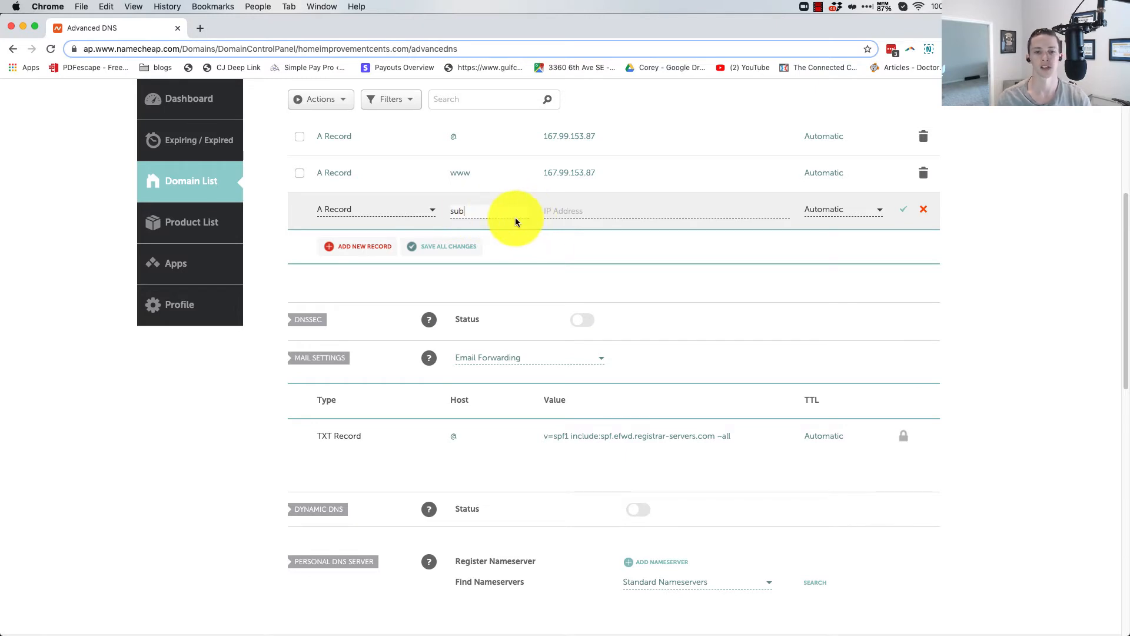
pyautogui.moveTo(537, 244)
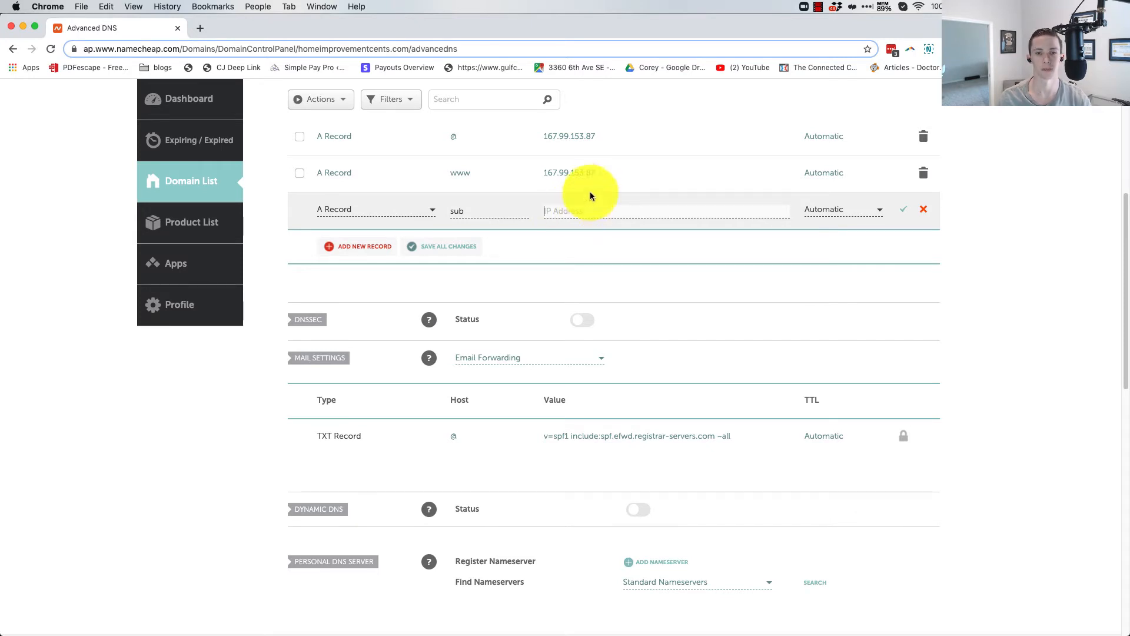
pyautogui.scroll(-3)
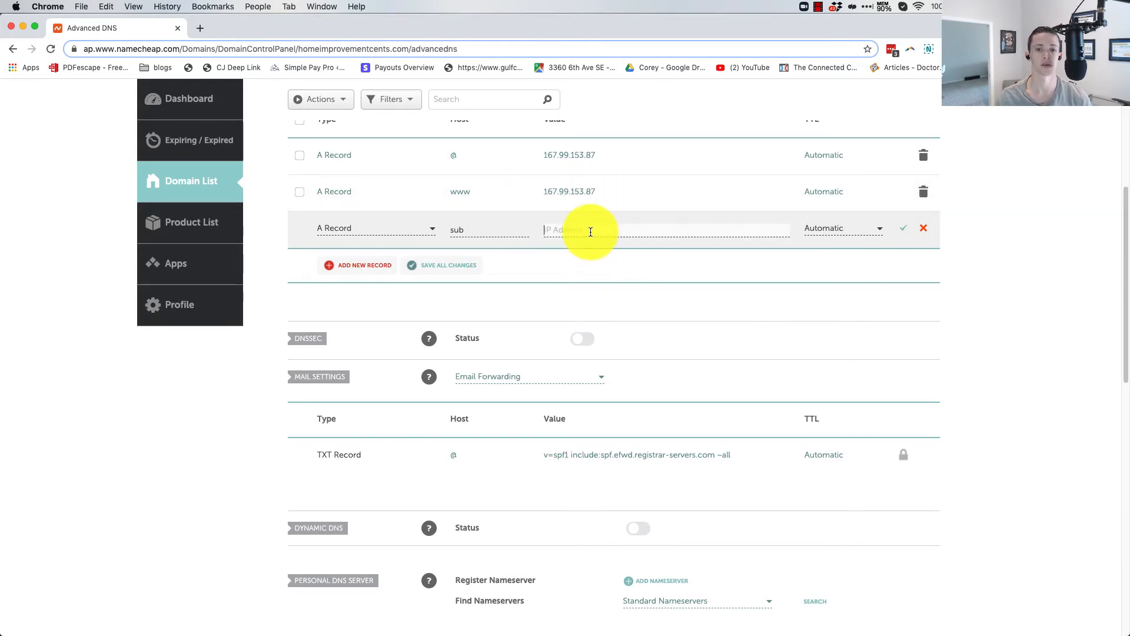
pyautogui.write('167.99.153.87')
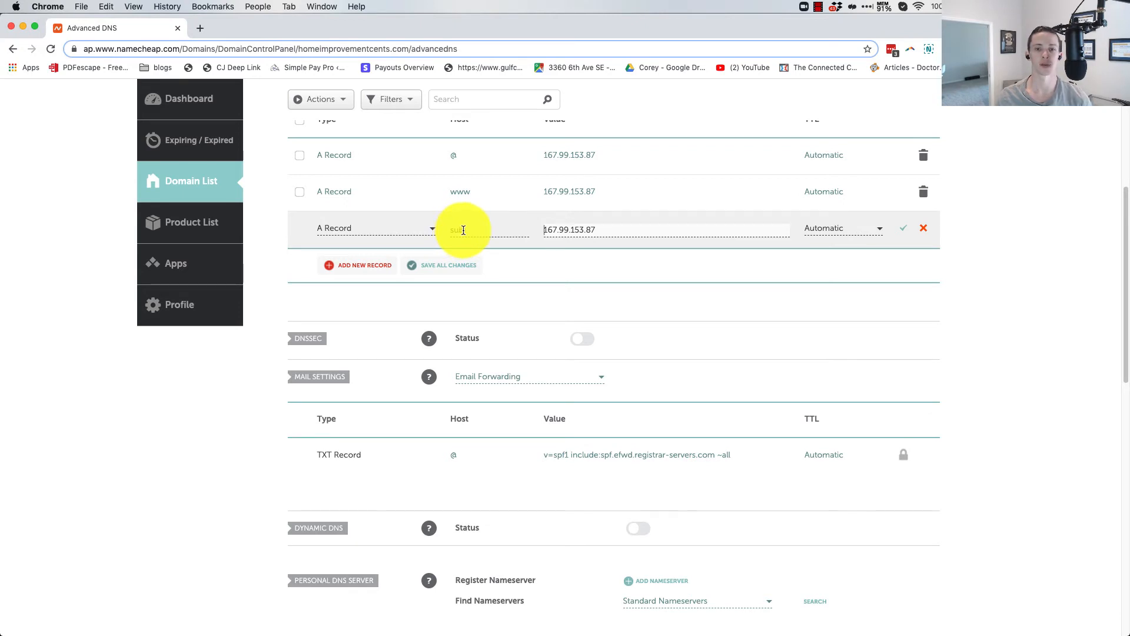
pyautogui.write('sub')
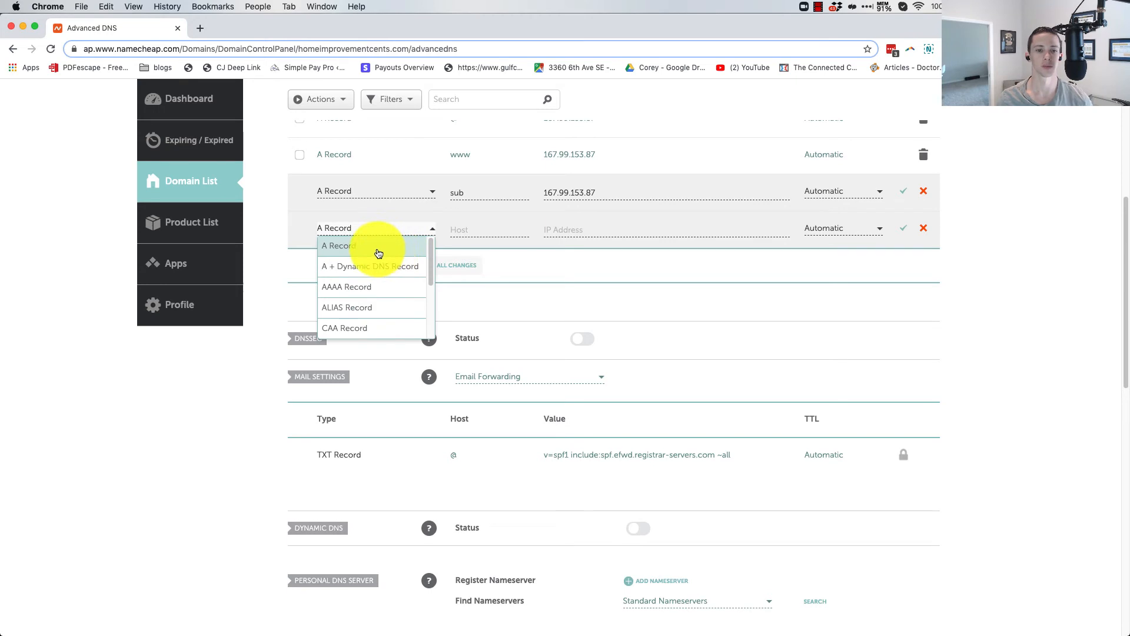
pyautogui.click(340, 245)
pyautogui.write('www.')
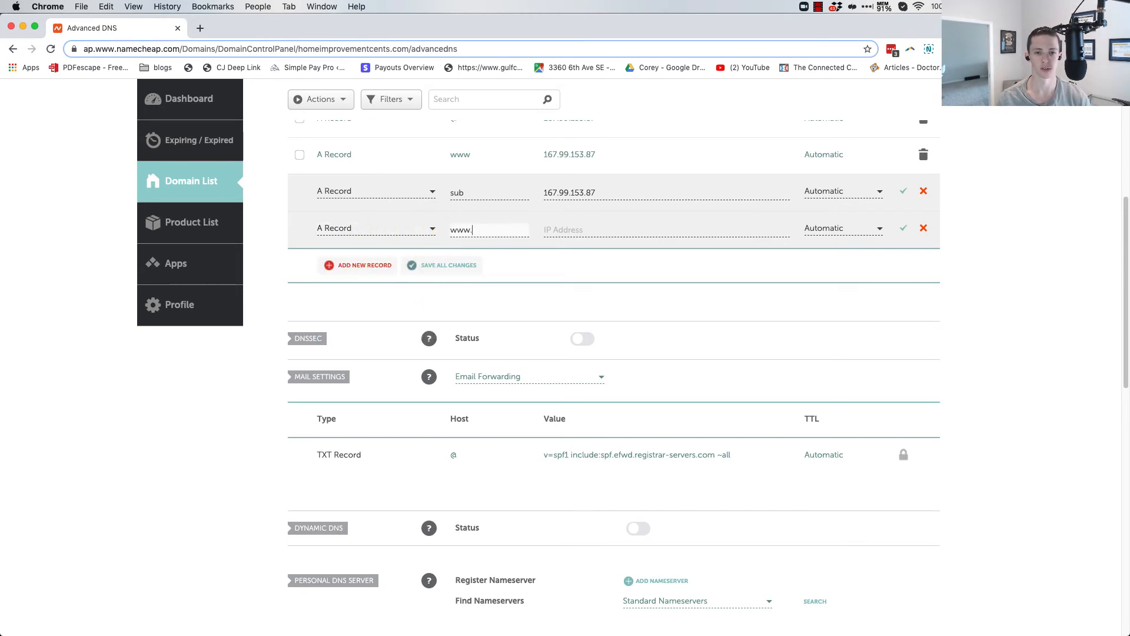
pyautogui.write('sub')
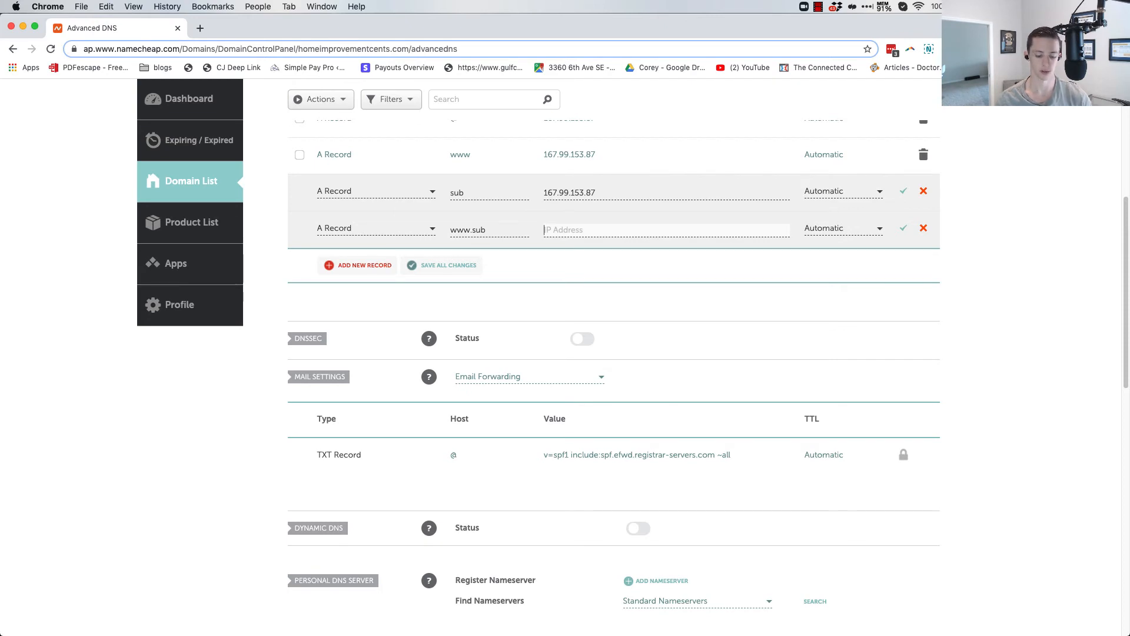
pyautogui.write('167.99.153.87')
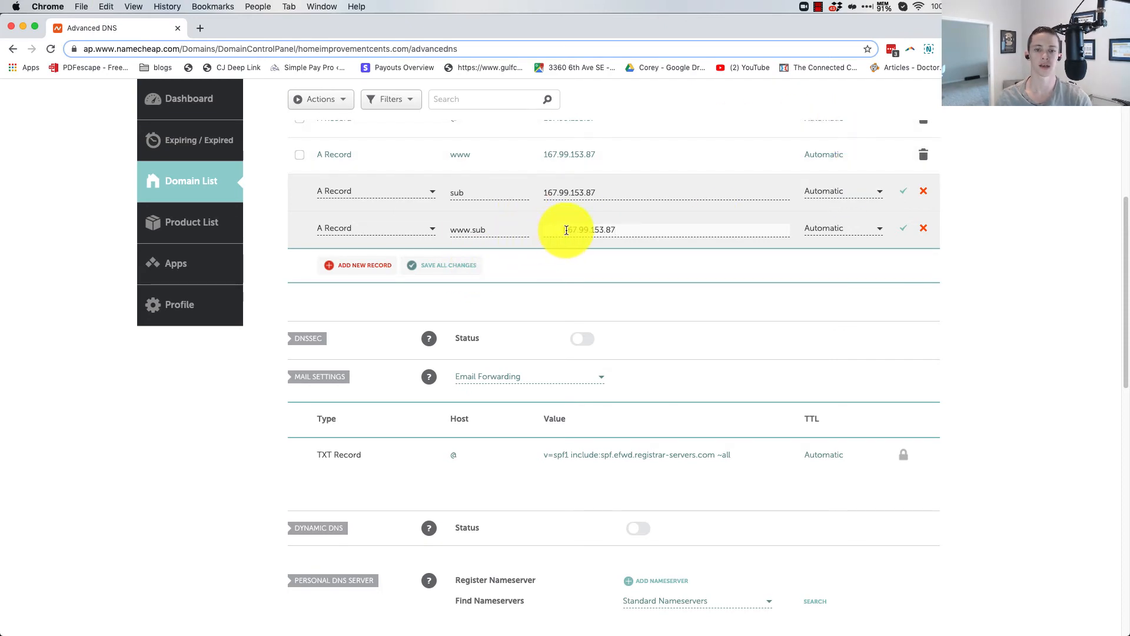